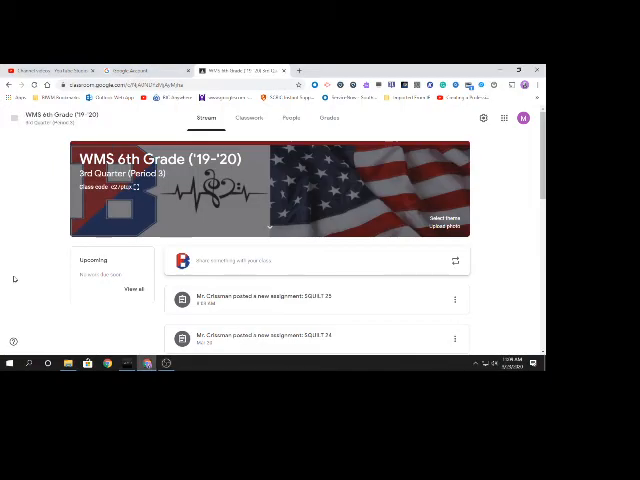
{"action": "mouse_move", "coordinate": [504, 186]}
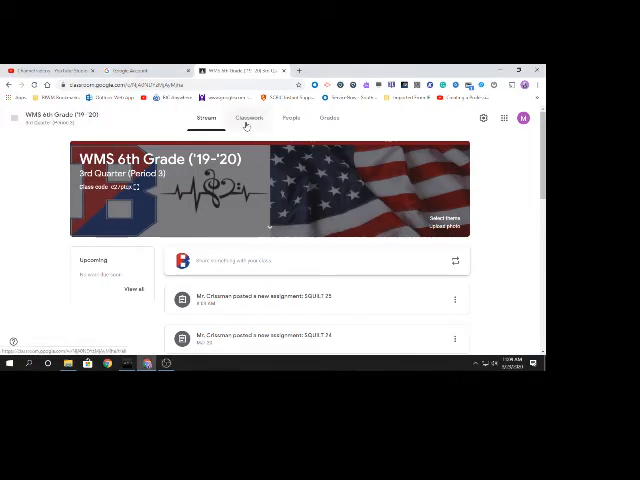
Open the SQUILTS Q3 '19-'20 song list Google Doc from the Classwork SQUILTS topic
{"action": "left_click", "coordinate": [247, 118]}
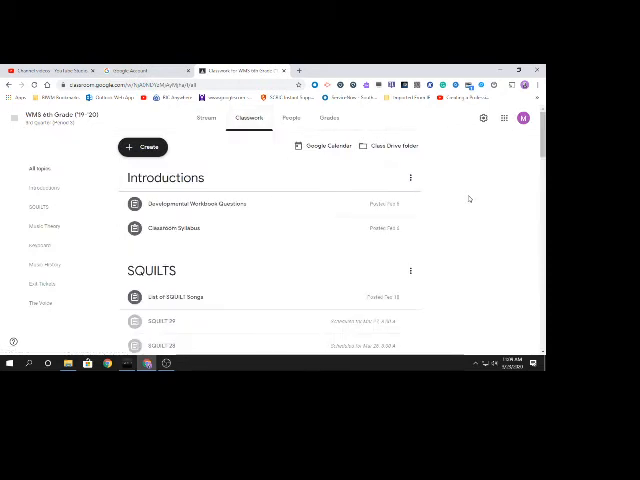
{"action": "scroll", "scroll_direction": "down", "scroll_amount": 3}
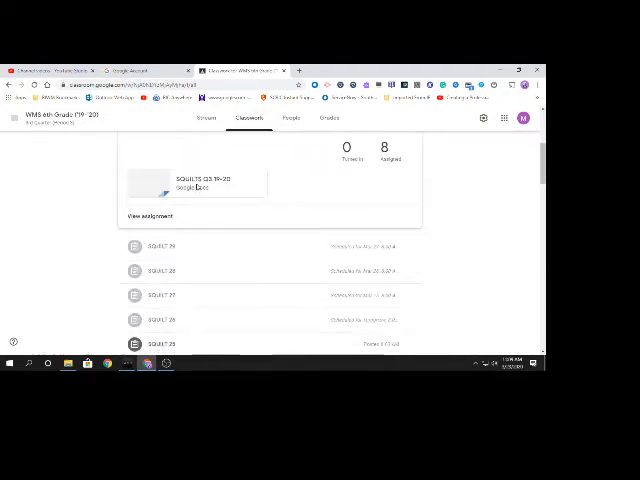
{"action": "left_click", "coordinate": [200, 182]}
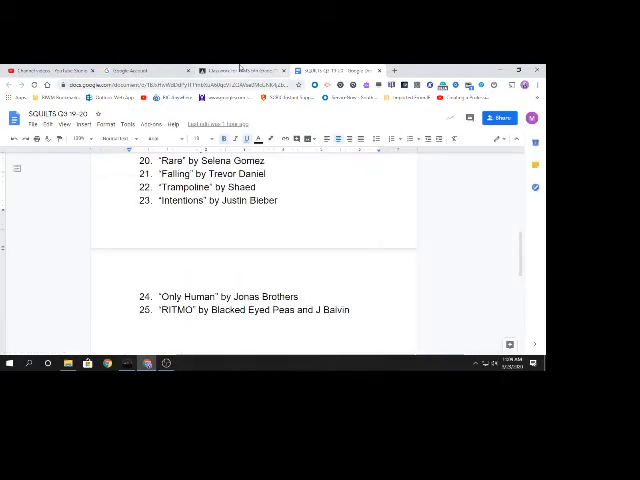
Return from the SQUILTS Q3 song list to the Classwork page listing SQUILT assignments 21–26
{"action": "left_click", "coordinate": [230, 65]}
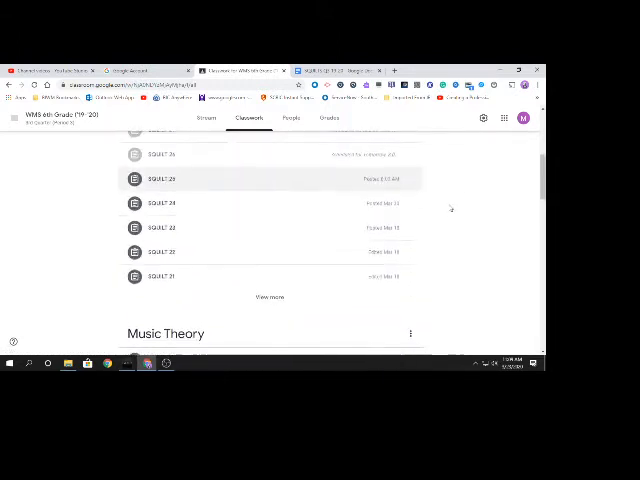
{"action": "scroll", "scroll_direction": "down", "scroll_amount": 3}
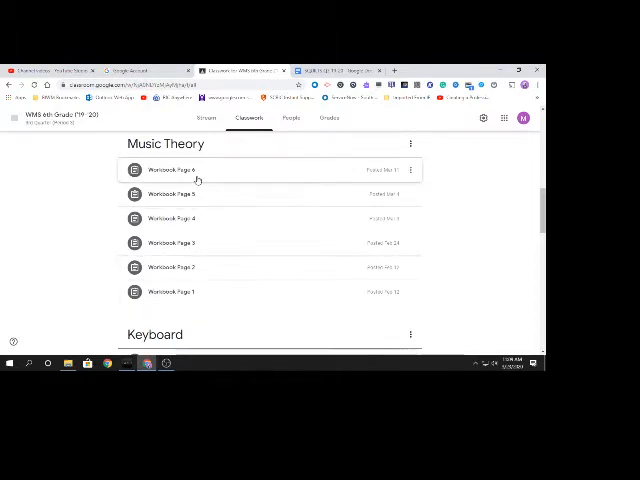
{"action": "mouse_move", "coordinate": [461, 197]}
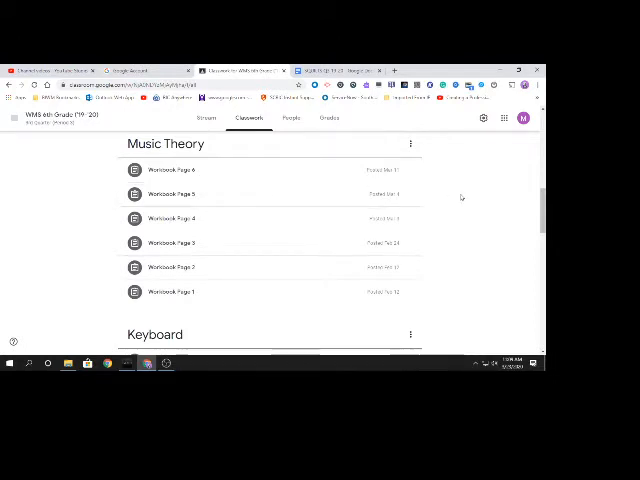
{"action": "scroll", "scroll_direction": "down", "scroll_amount": 3}
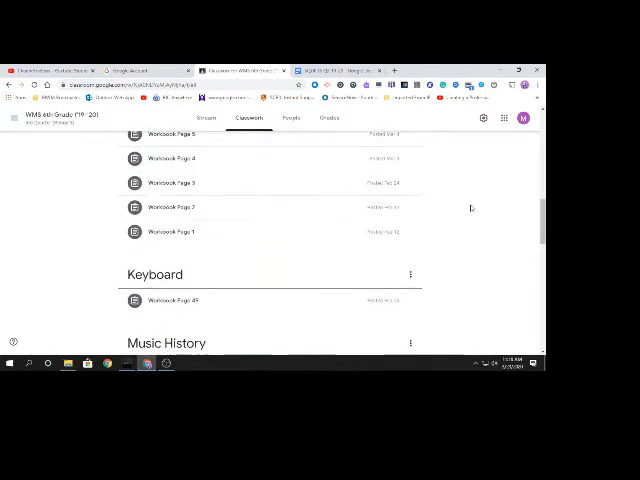
{"action": "scroll", "scroll_direction": "down", "scroll_amount": 3}
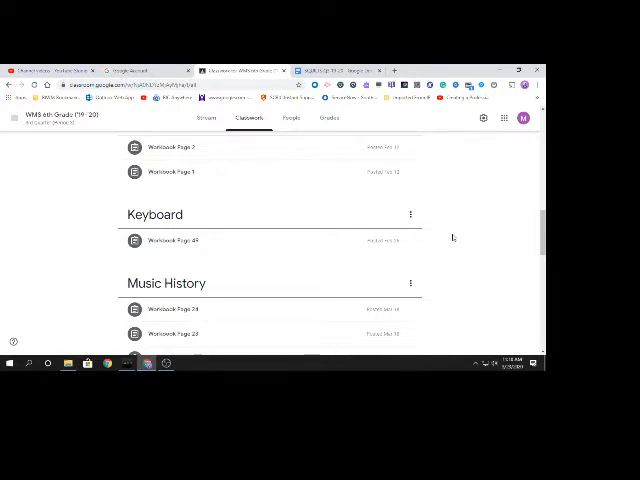
{"action": "scroll", "scroll_direction": "down", "scroll_amount": 3}
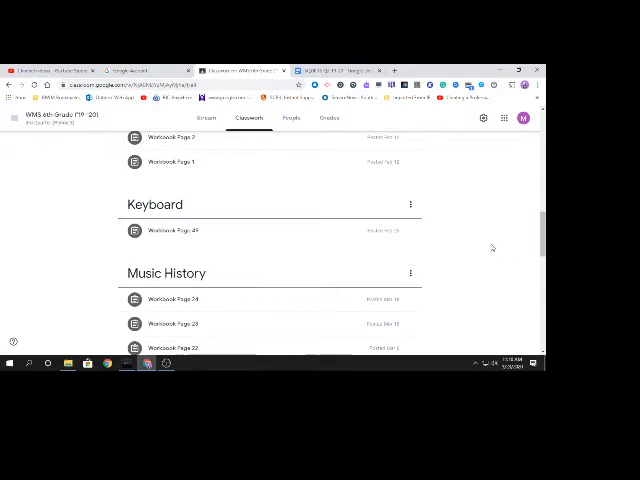
{"action": "scroll", "scroll_direction": "down", "scroll_amount": 3}
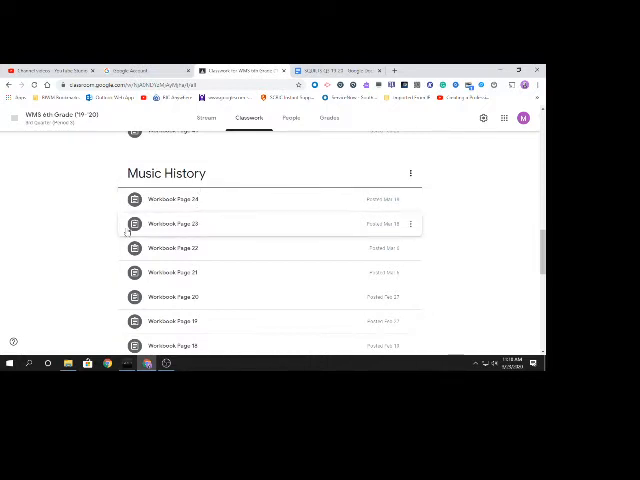
{"action": "mouse_move", "coordinate": [455, 266]}
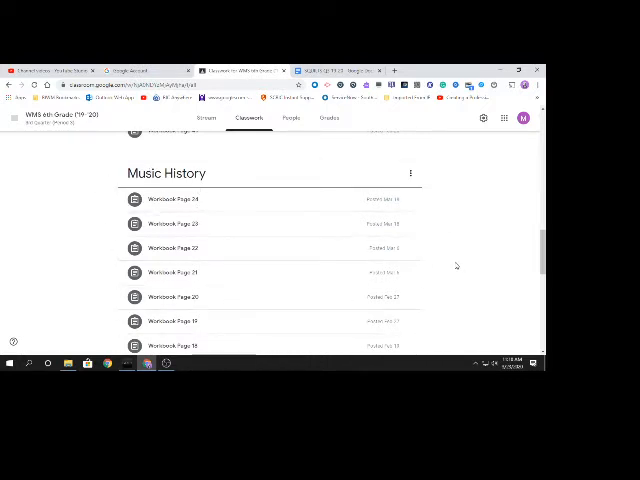
{"action": "mouse_move", "coordinate": [470, 228]}
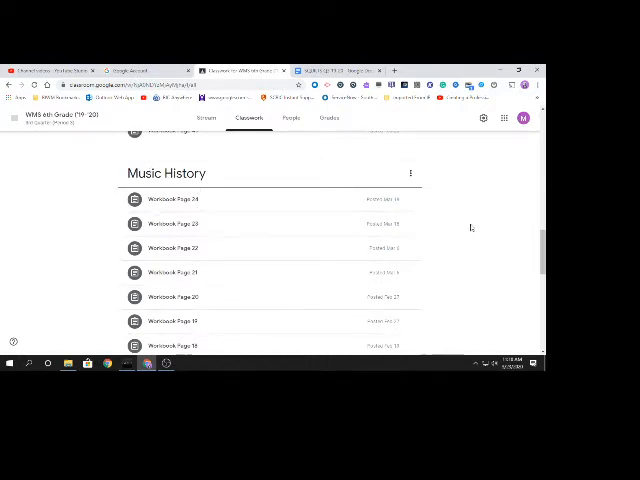
{"action": "left_click", "coordinate": [170, 223]}
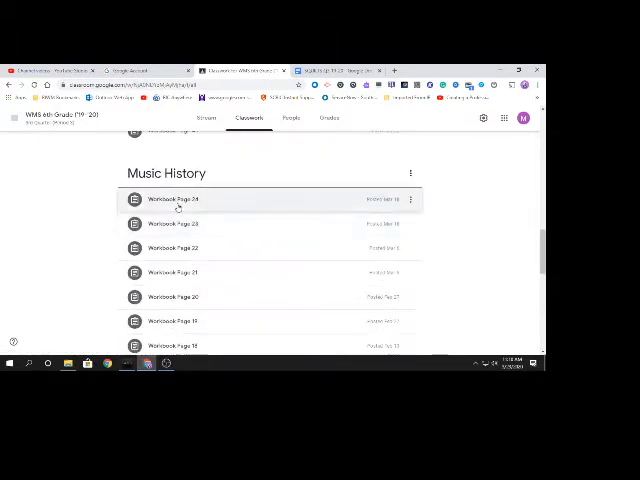
Expand Workbook Page 24 and open its PDF attachment in a new window
{"action": "left_click", "coordinate": [173, 199]}
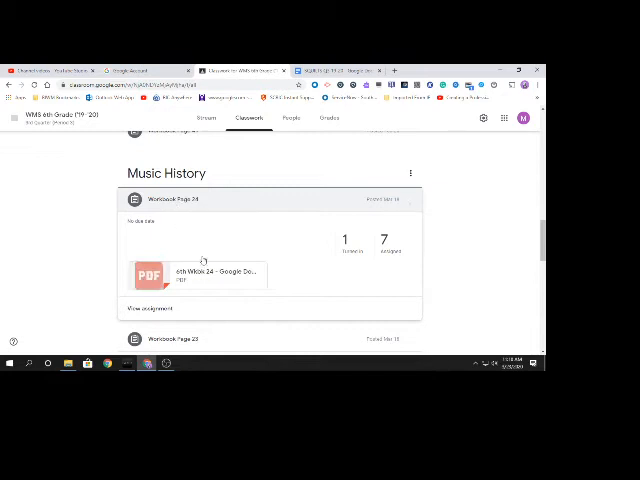
{"action": "left_click", "coordinate": [200, 274]}
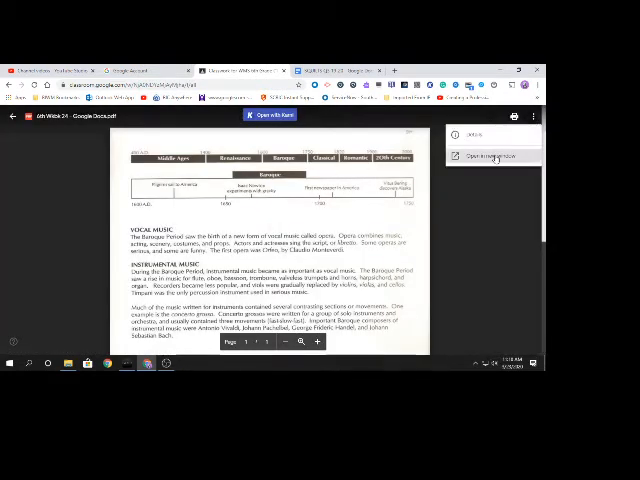
{"action": "left_click", "coordinate": [493, 156]}
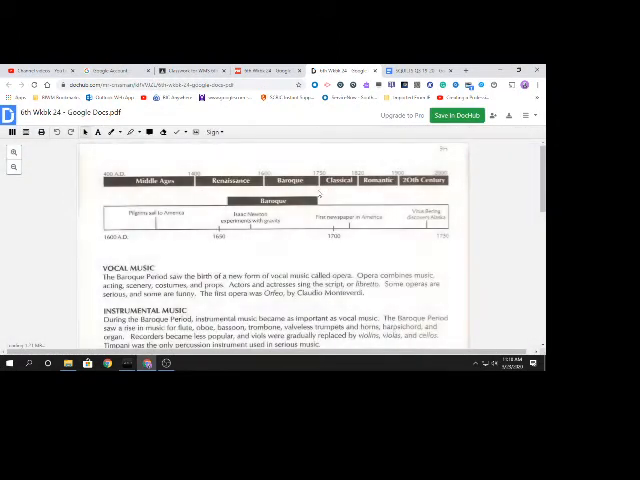
Scroll Classroom's Classwork page to the expanded Workbook Page 24 under Music History
{"action": "scroll", "scroll_direction": "down", "scroll_amount": 3}
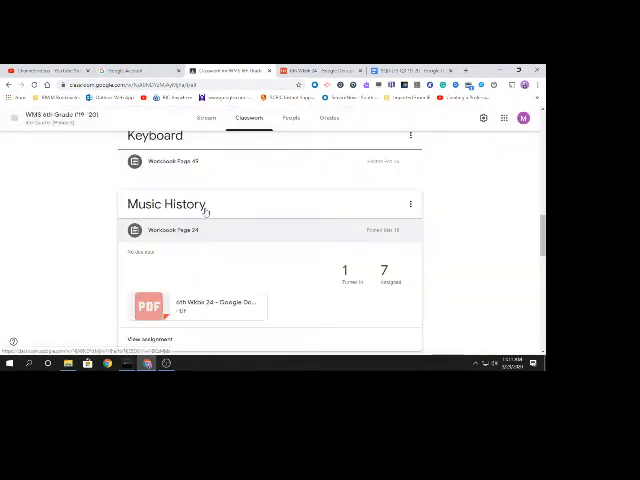
Review Workbook Page 24's student work (1 turned in, 7 assigned), then return to Classwork
{"action": "left_click", "coordinate": [172, 230]}
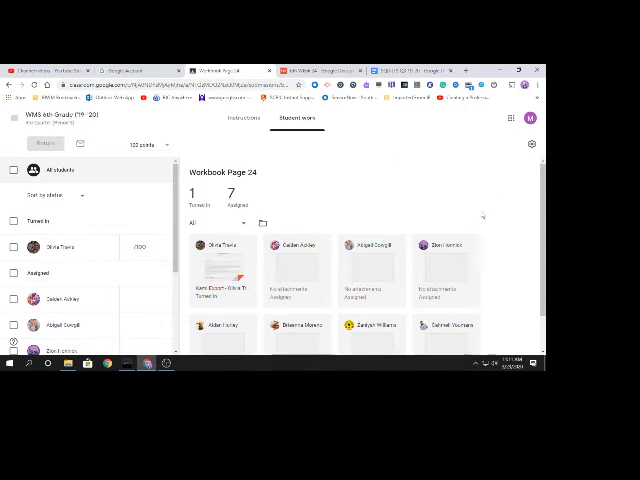
{"action": "mouse_move", "coordinate": [424, 196]}
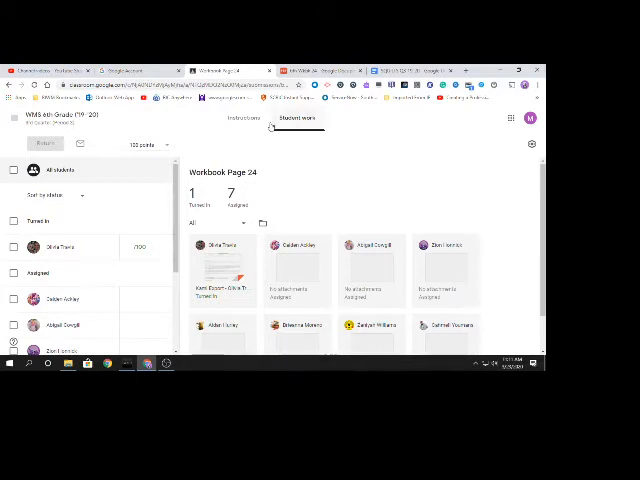
{"action": "left_click", "coordinate": [247, 118]}
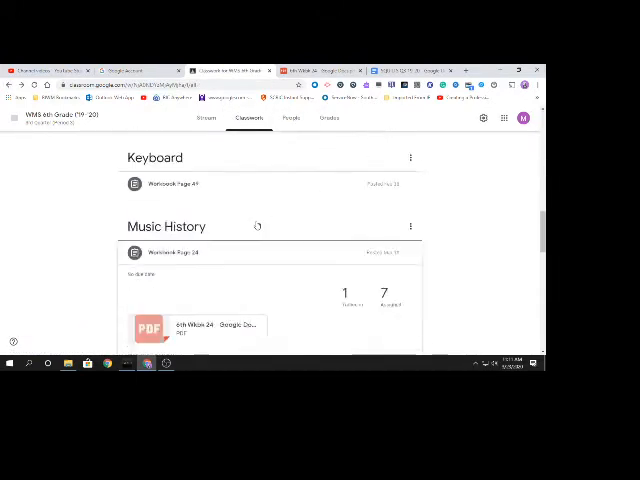
Scroll past Music History and Exit Tickets to The Voice topic and its Season 17 assignment
{"action": "scroll", "scroll_direction": "down", "scroll_amount": 3}
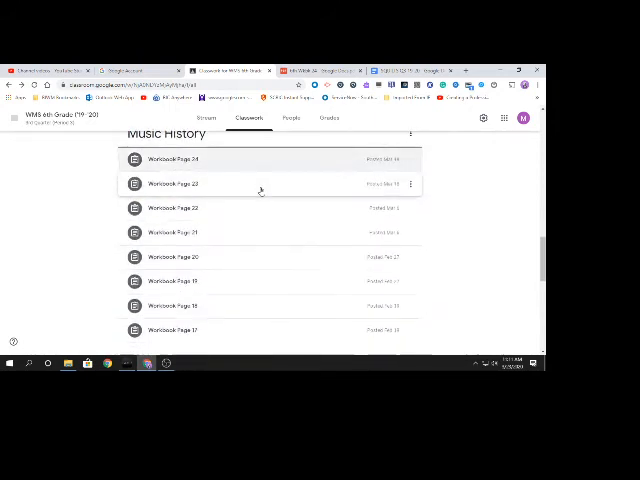
{"action": "scroll", "scroll_direction": "down", "scroll_amount": 3}
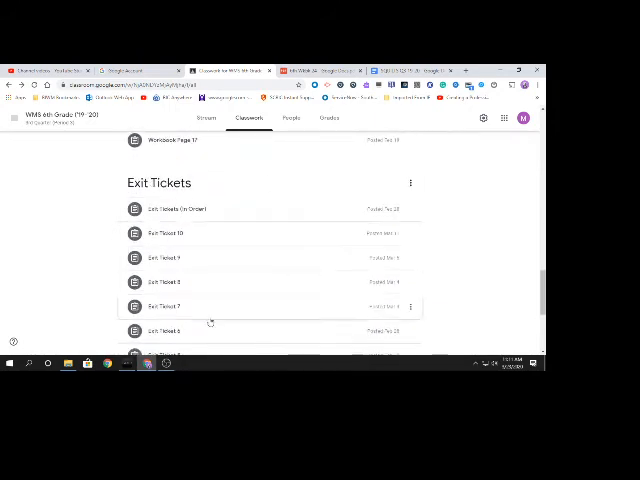
{"action": "scroll", "scroll_direction": "down", "scroll_amount": 3}
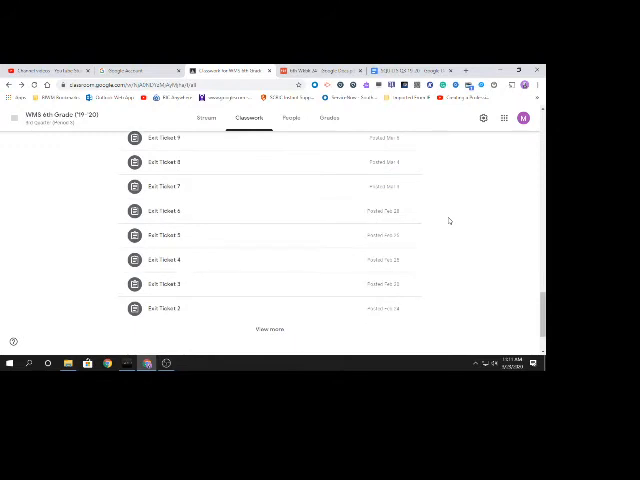
{"action": "scroll", "scroll_direction": "down", "scroll_amount": 3}
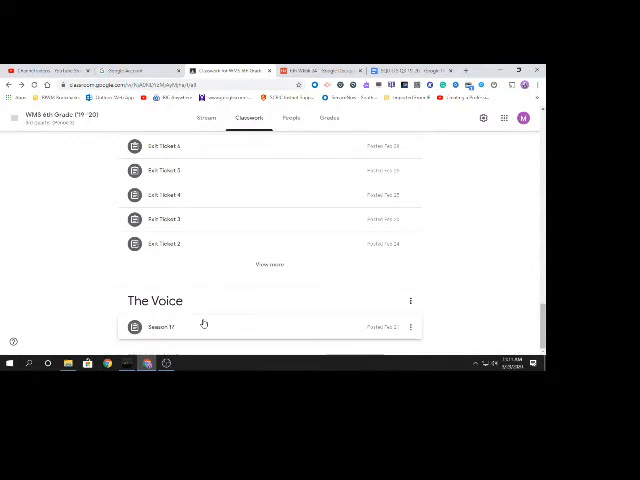
{"action": "mouse_move", "coordinate": [482, 302]}
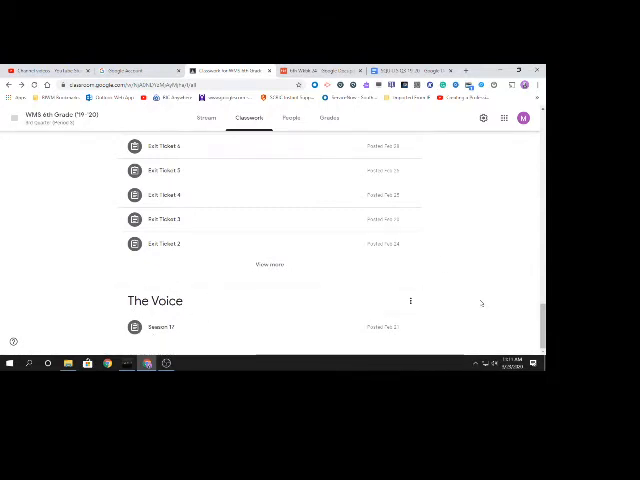
{"action": "mouse_move", "coordinate": [466, 288]}
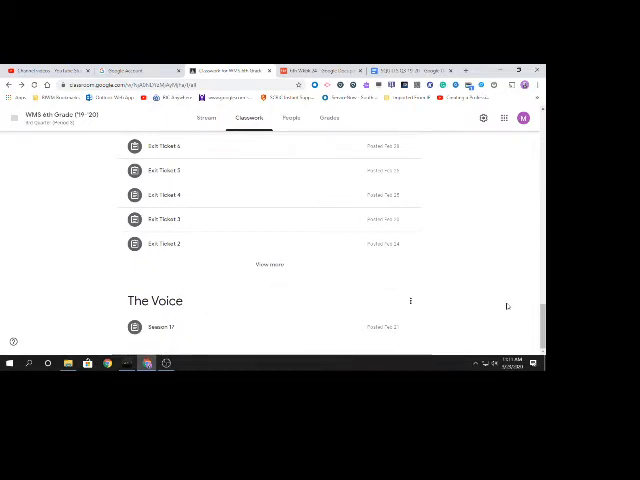
{"action": "mouse_move", "coordinate": [184, 327]}
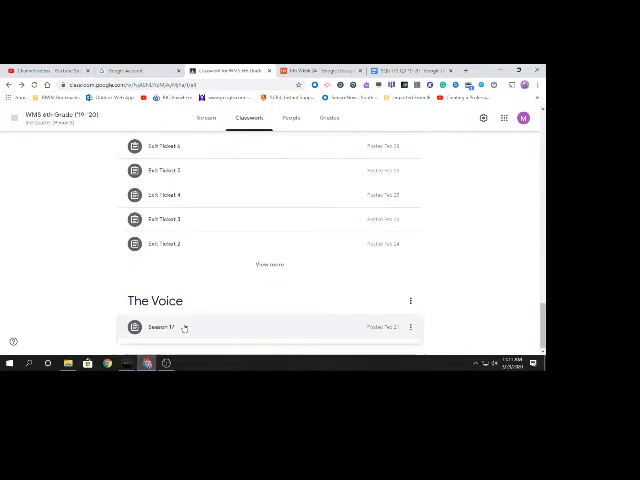
Check Season 17 (0 turned in, 8 assigned), then scroll to Music Theory's workbook pages 1–6
{"action": "left_click", "coordinate": [160, 327]}
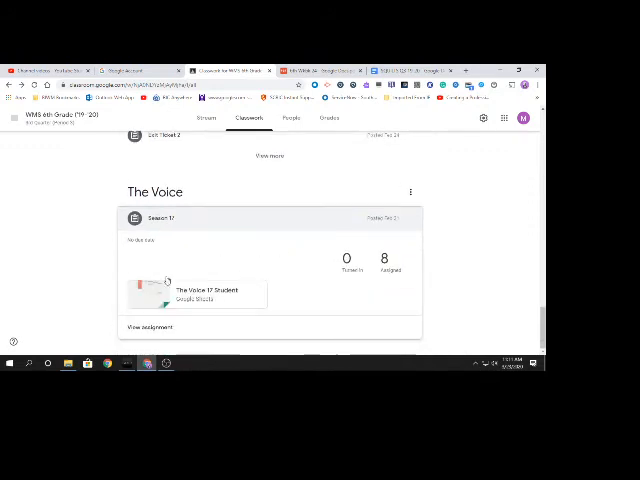
{"action": "mouse_move", "coordinate": [232, 317]}
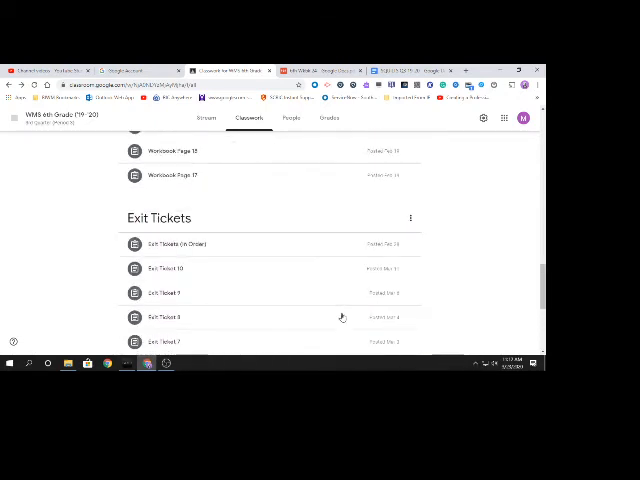
{"action": "scroll", "scroll_direction": "down", "scroll_amount": 3}
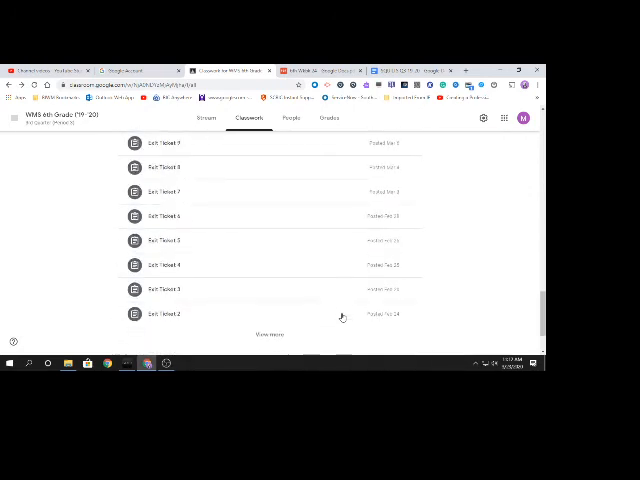
{"action": "scroll", "scroll_direction": "down", "scroll_amount": 3}
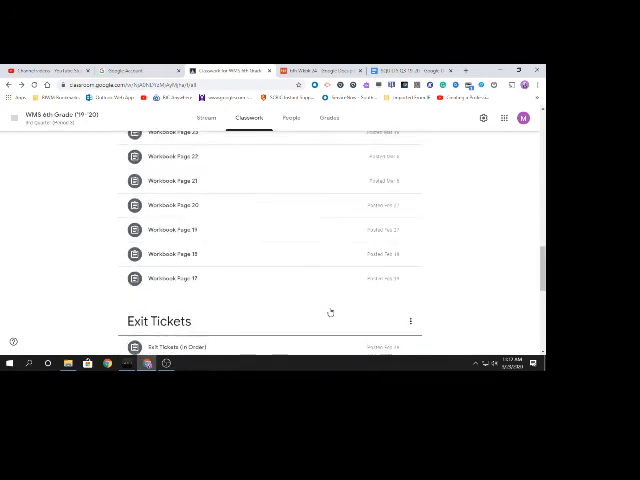
{"action": "scroll", "scroll_direction": "down", "scroll_amount": 3}
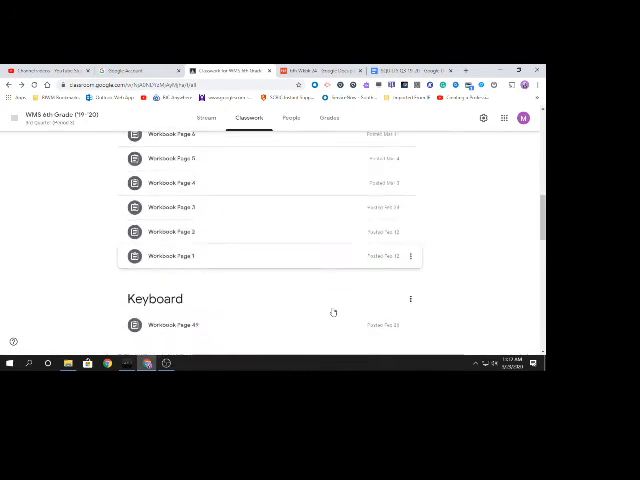
{"action": "scroll", "scroll_direction": "down", "scroll_amount": 3}
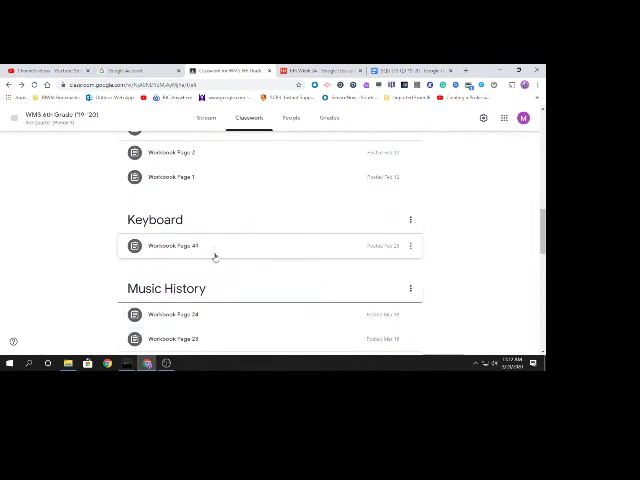
{"action": "scroll", "scroll_direction": "up", "scroll_amount": 3}
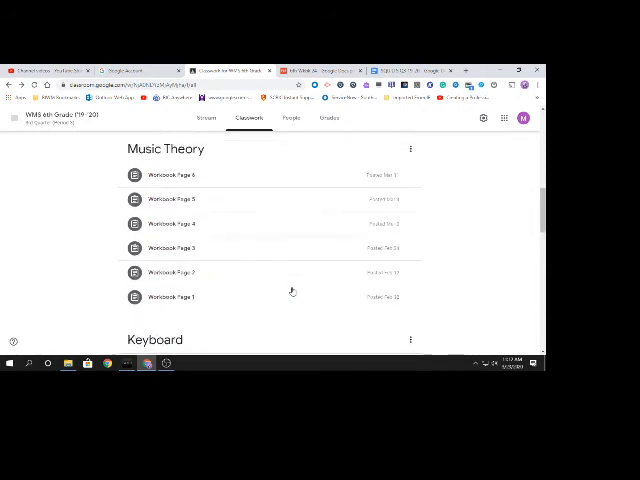